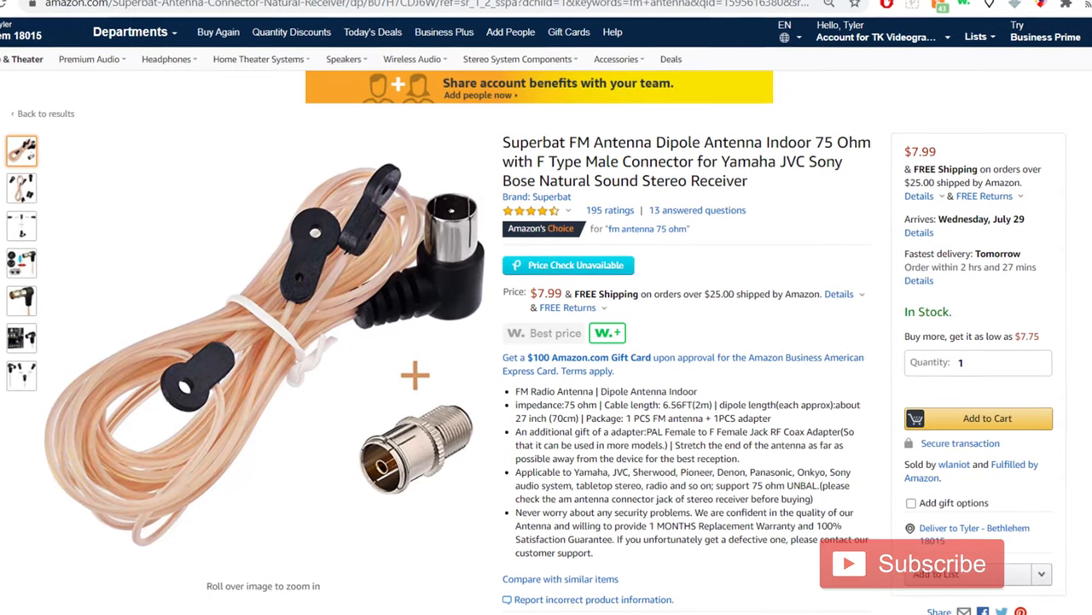
# Follow the description's amzn.to link to the Bingfu AM loop antenna page ($6.99, in stock)
pyautogui.scroll(-3)
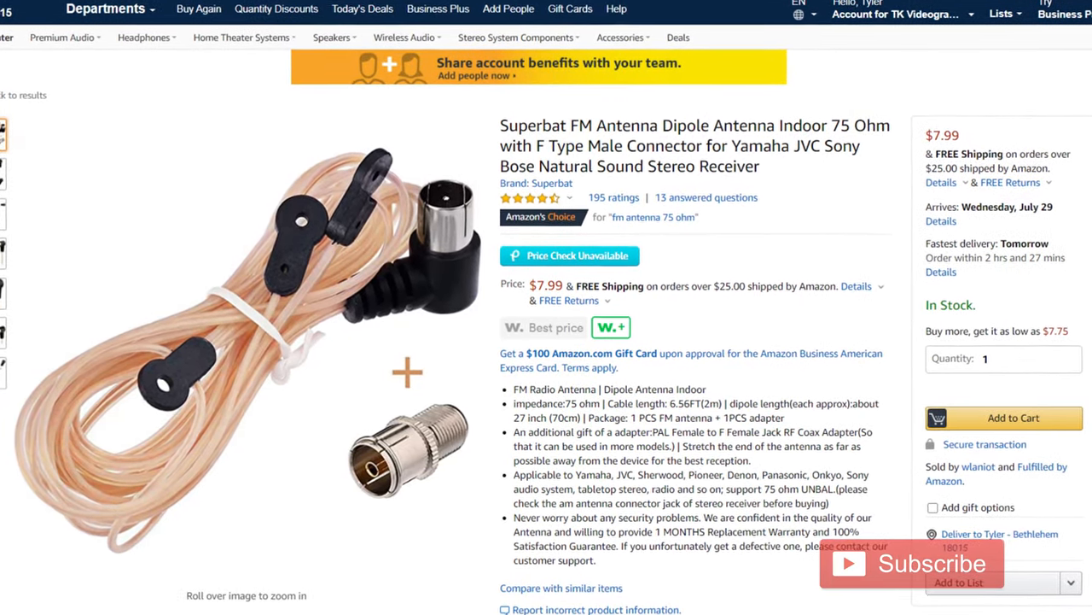
pyautogui.scroll(-3)
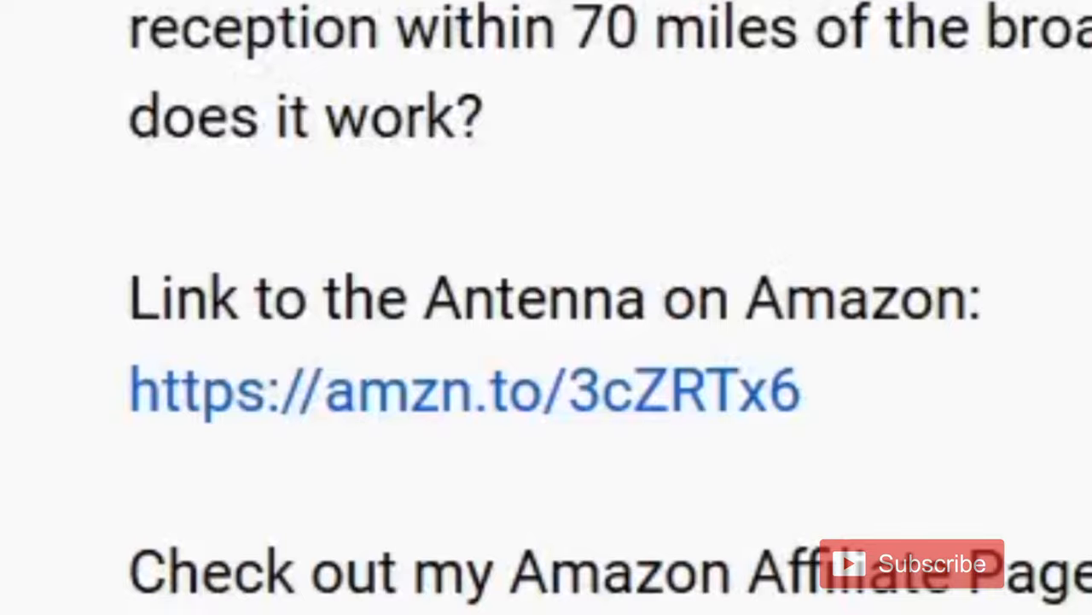
pyautogui.click(464, 389)
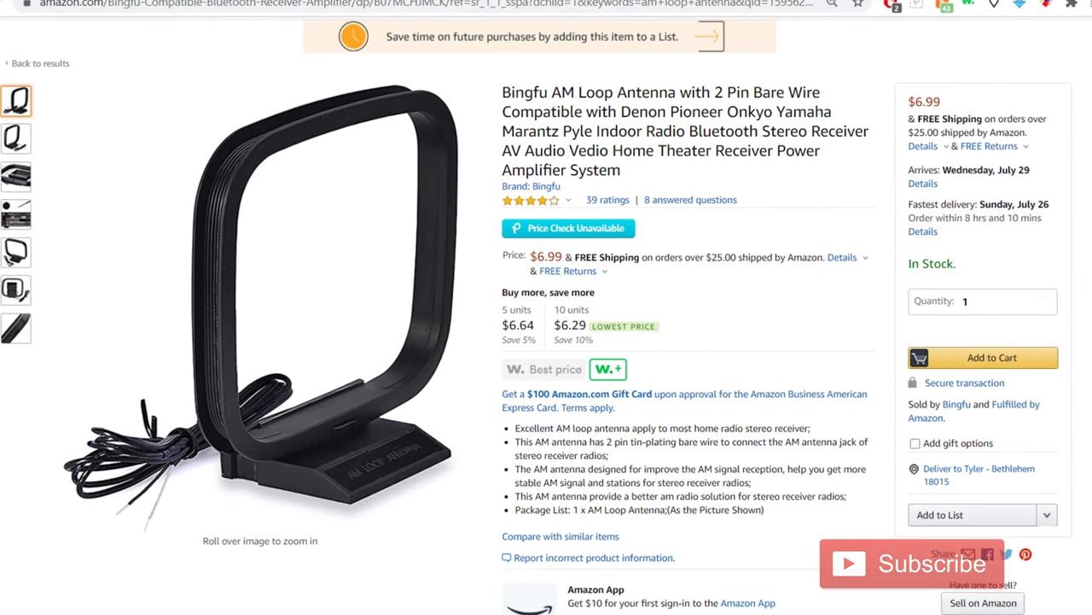
pyautogui.scroll(-3)
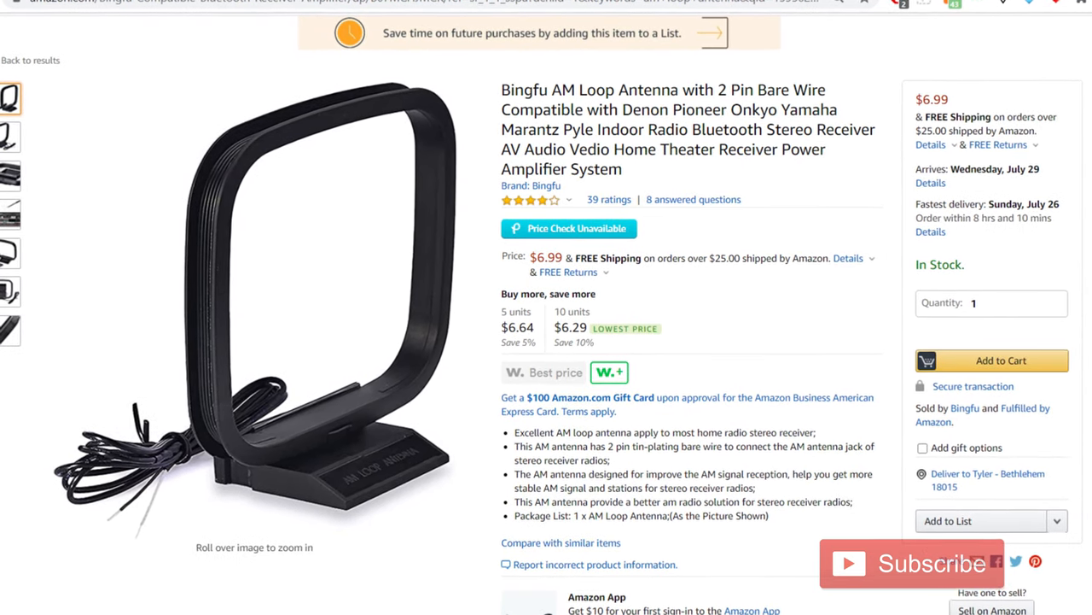